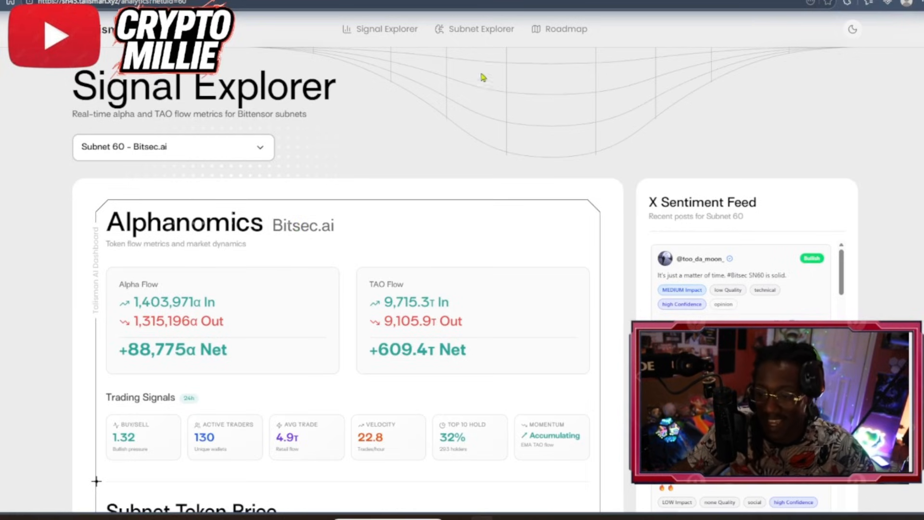
mouse_move(623, 137)
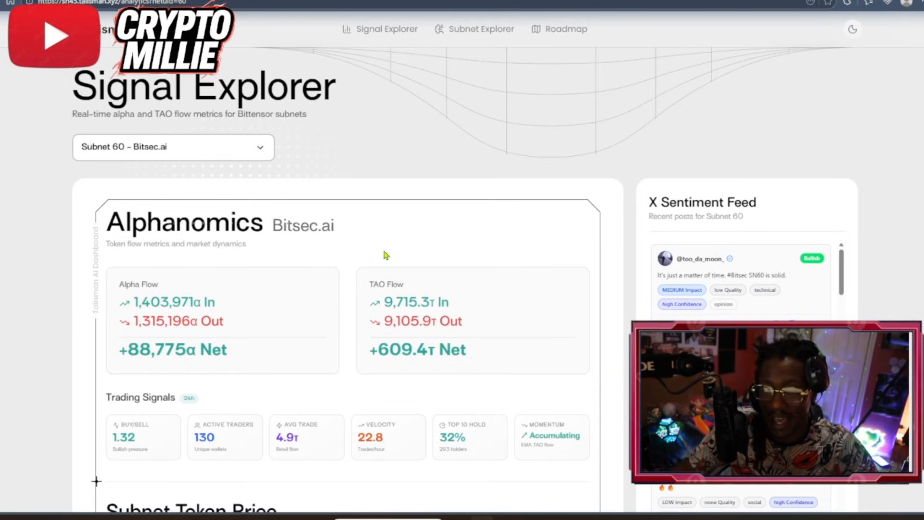
mouse_move(343, 242)
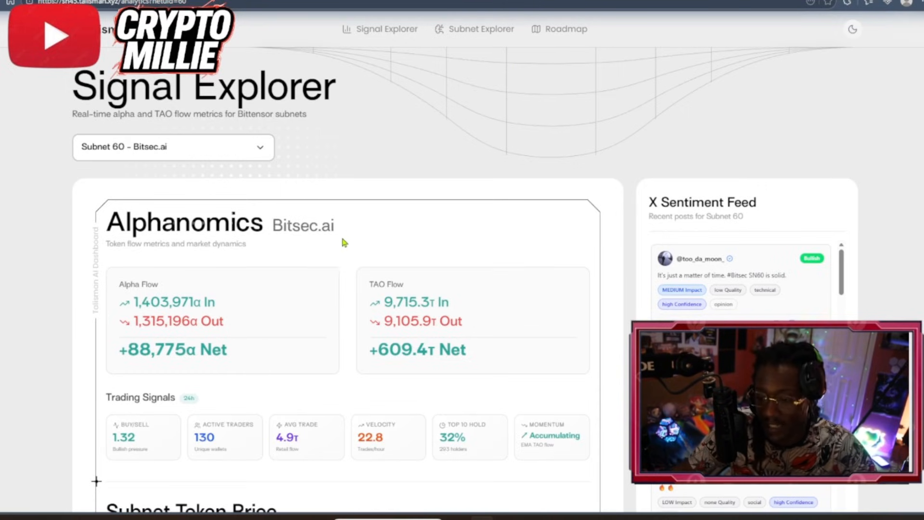
mouse_move(469, 281)
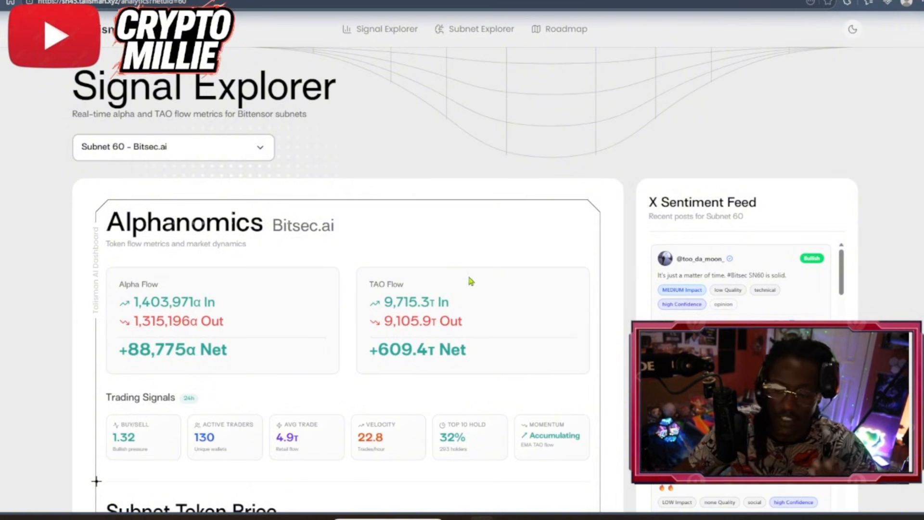
mouse_move(589, 316)
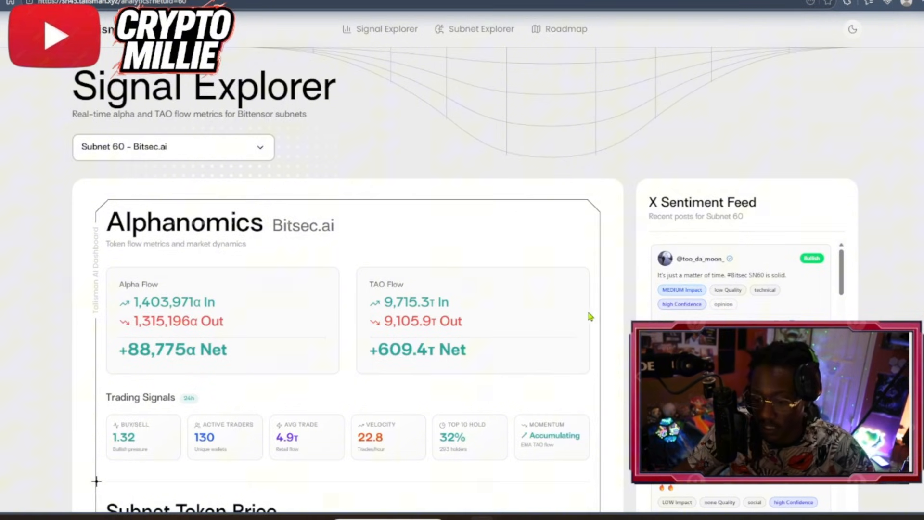
scroll("down", 3)
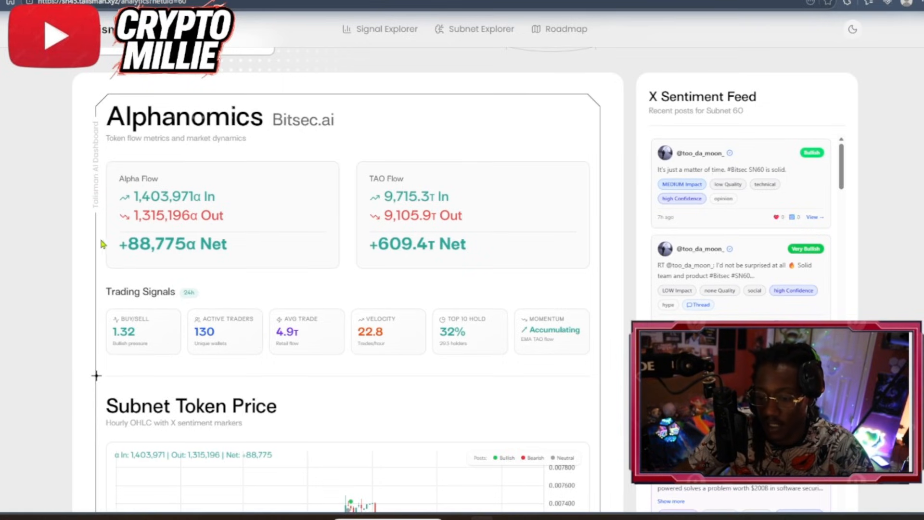
mouse_move(407, 225)
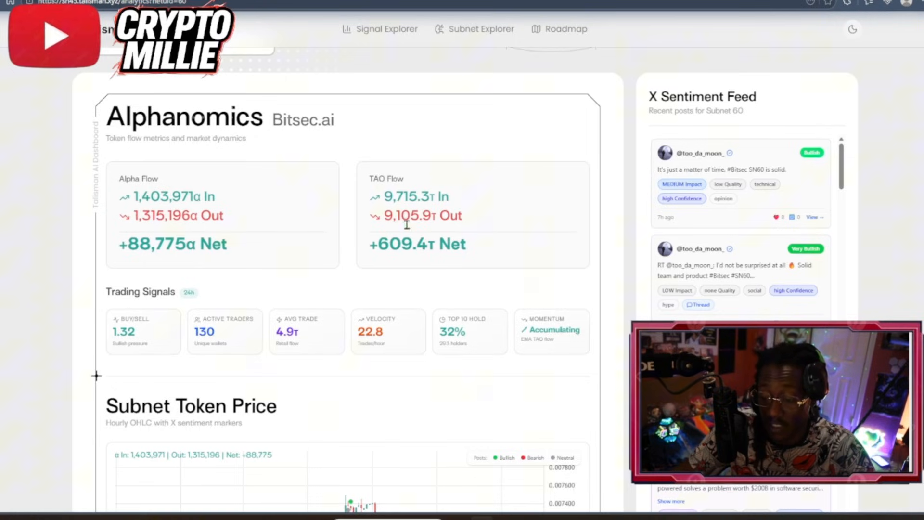
mouse_move(456, 254)
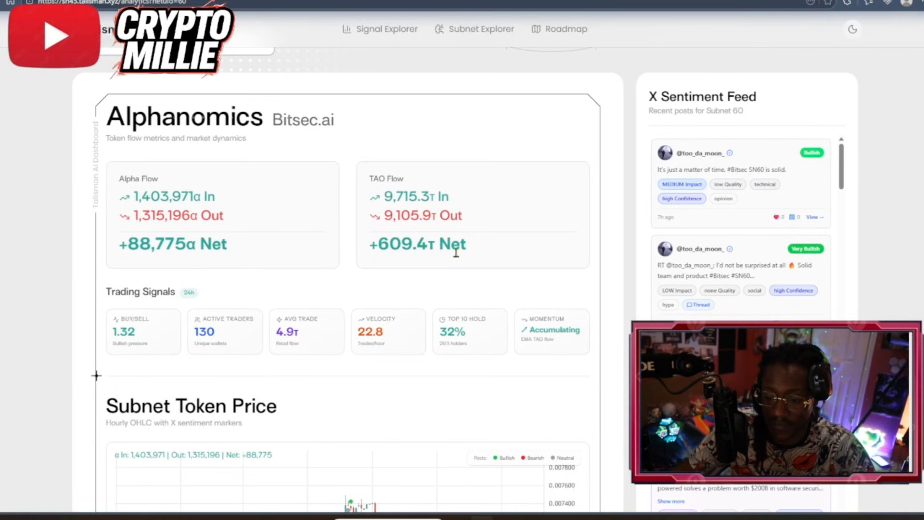
mouse_move(468, 217)
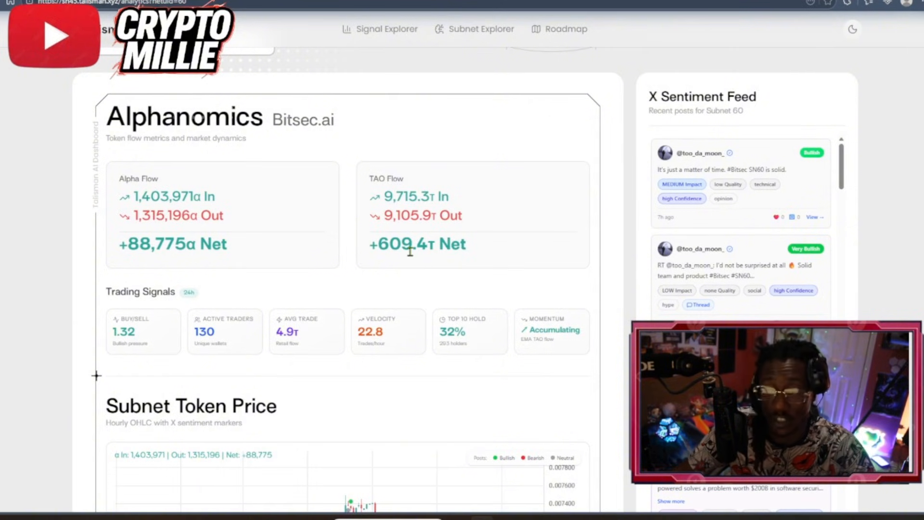
mouse_move(378, 300)
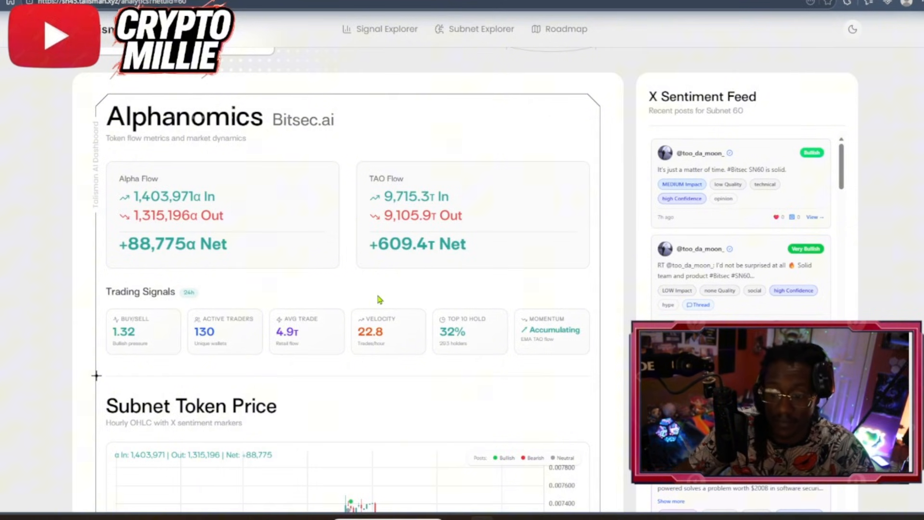
mouse_move(427, 297)
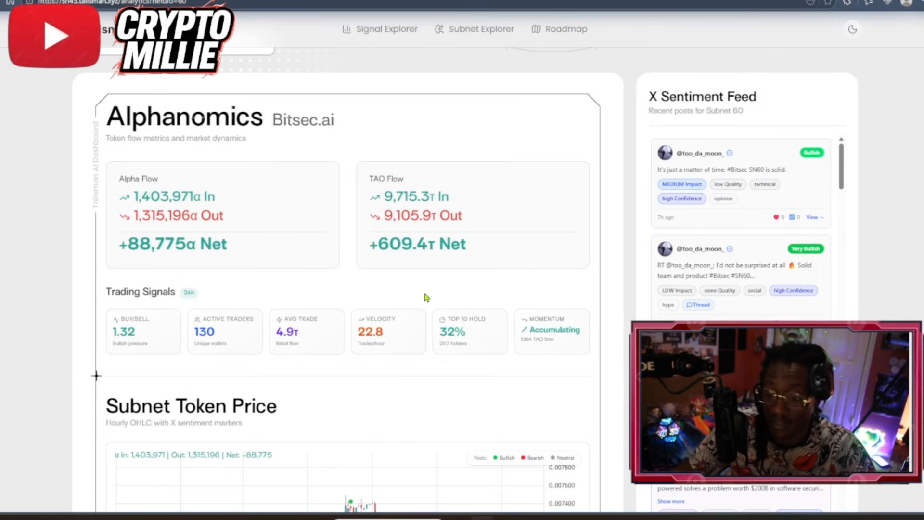
mouse_move(337, 250)
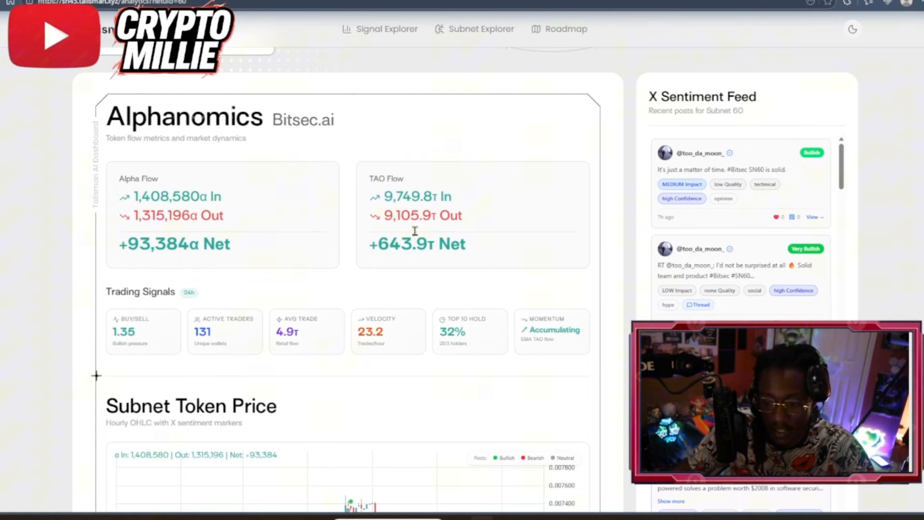
mouse_move(377, 229)
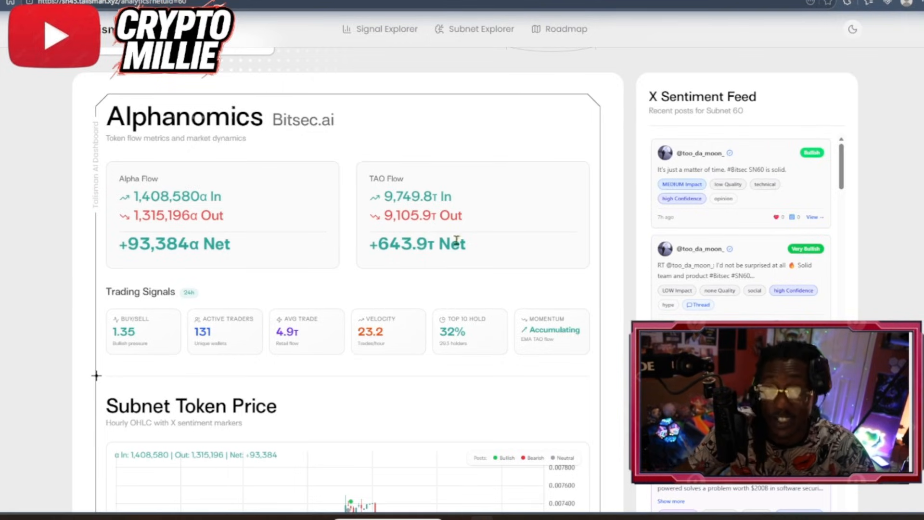
mouse_move(502, 293)
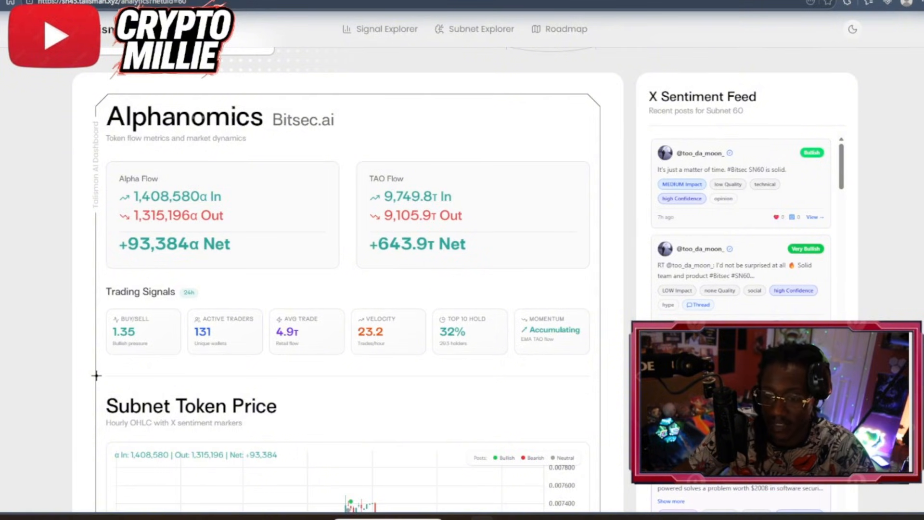
mouse_move(374, 300)
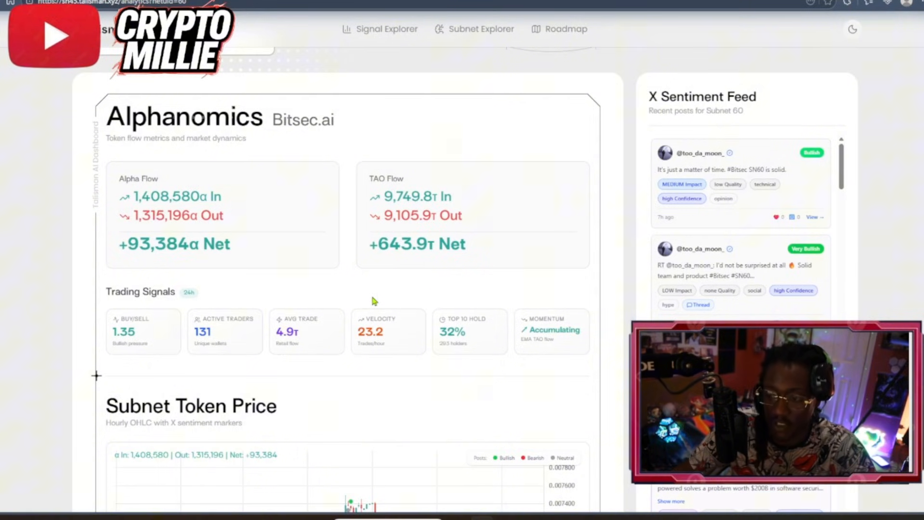
mouse_move(375, 297)
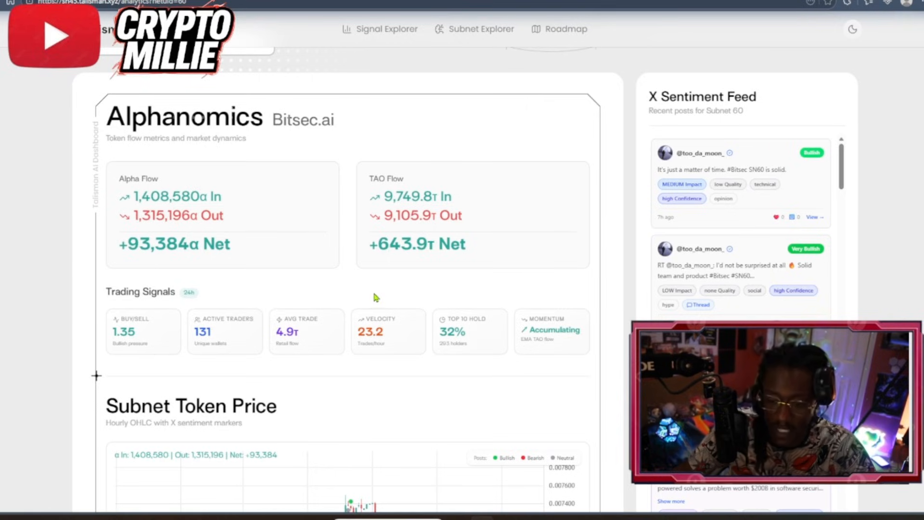
mouse_move(390, 147)
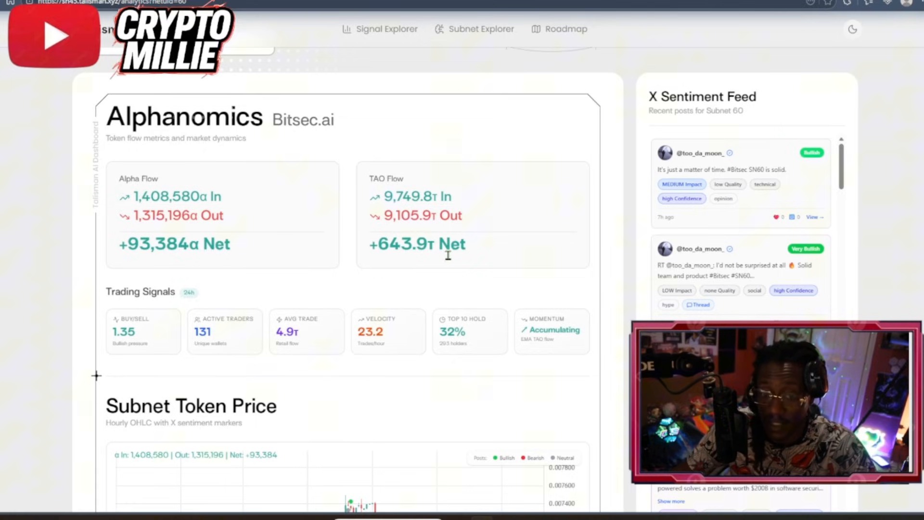
mouse_move(379, 286)
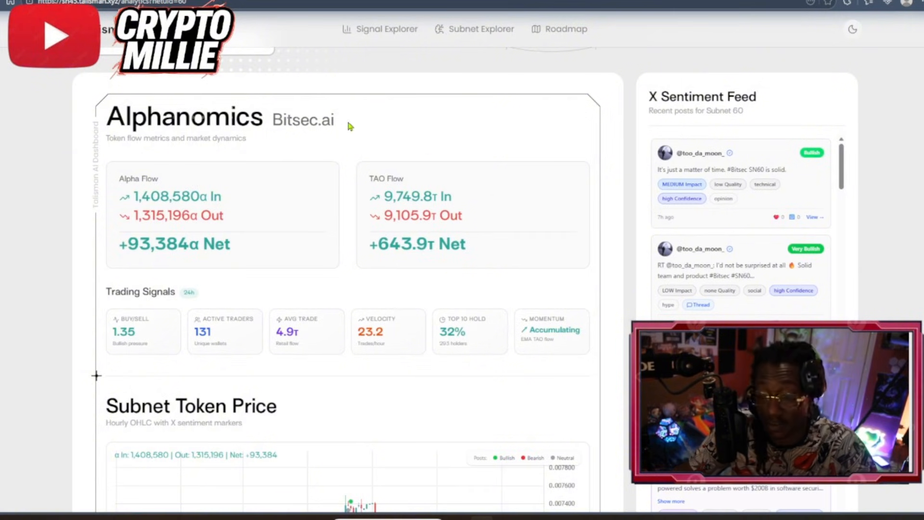
mouse_move(374, 216)
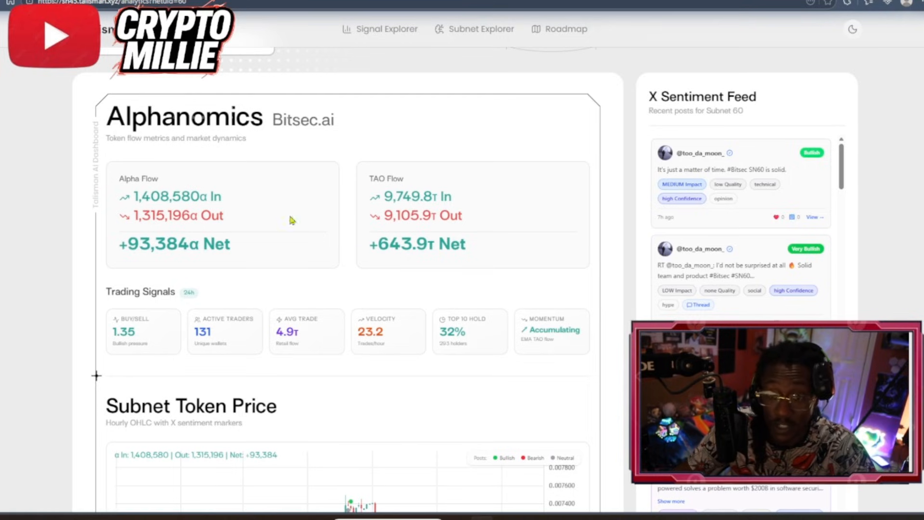
mouse_move(366, 166)
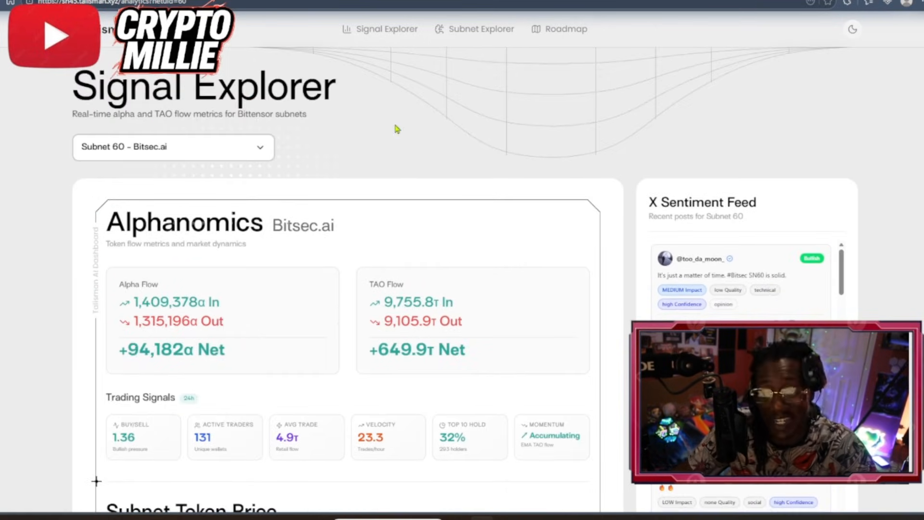
scroll("down", 3)
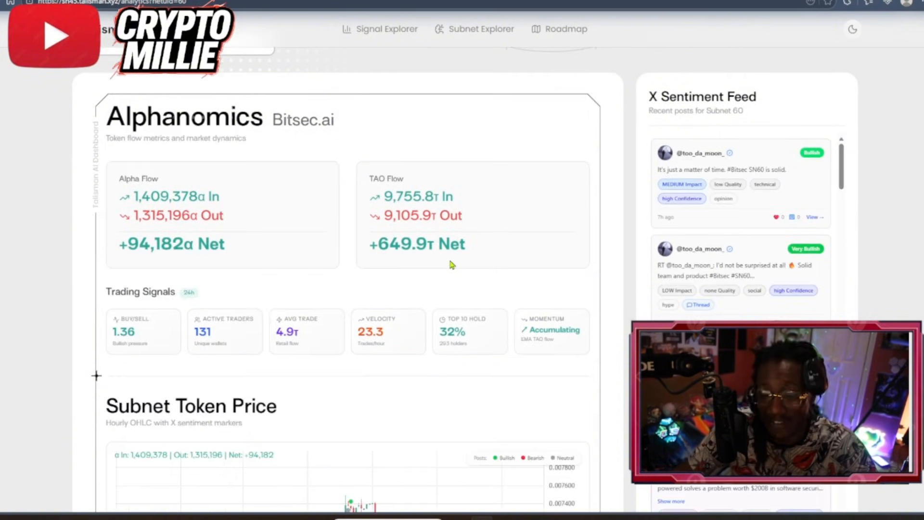
scroll("down", 3)
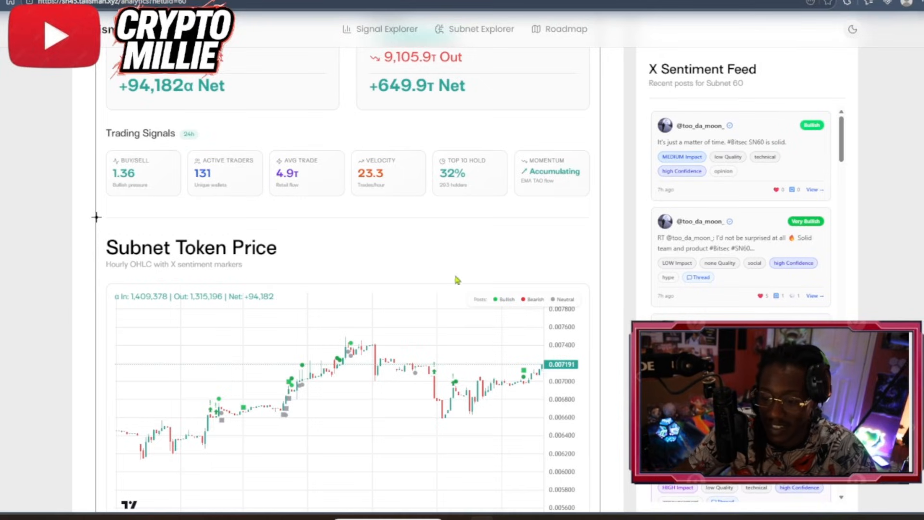
mouse_move(312, 179)
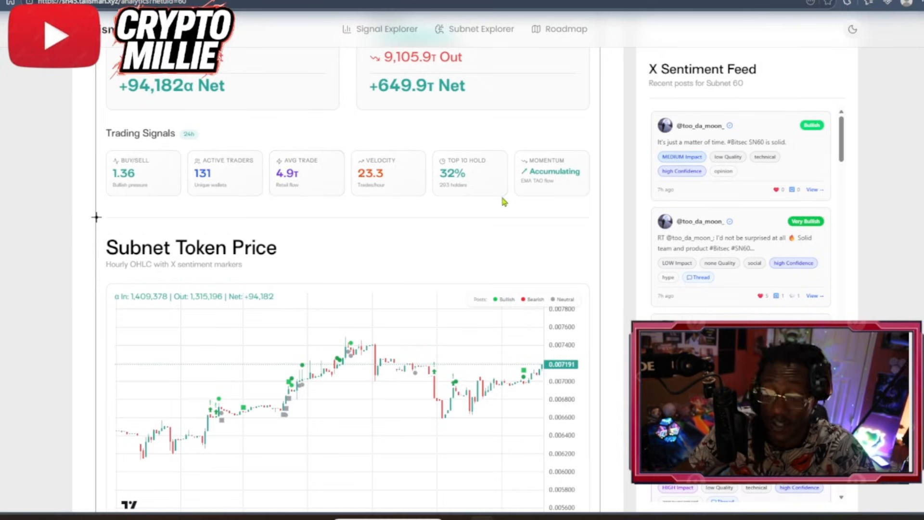
mouse_move(484, 211)
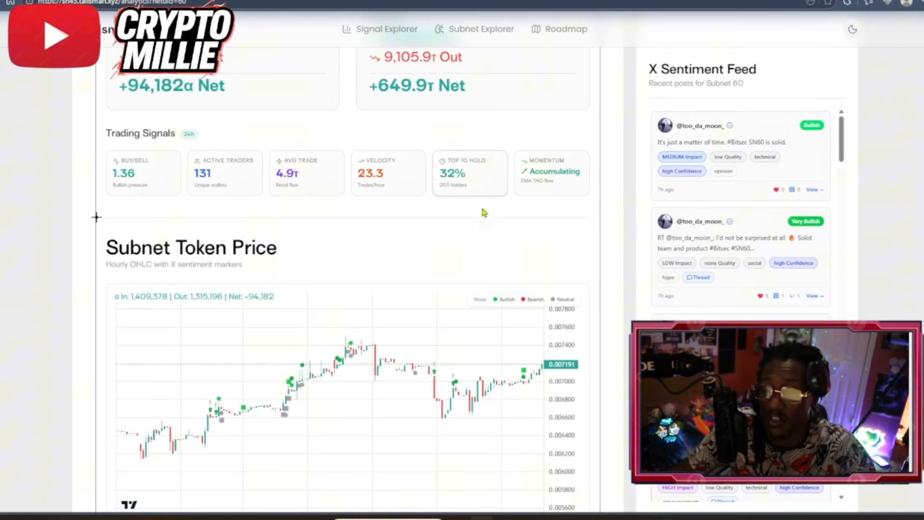
mouse_move(486, 175)
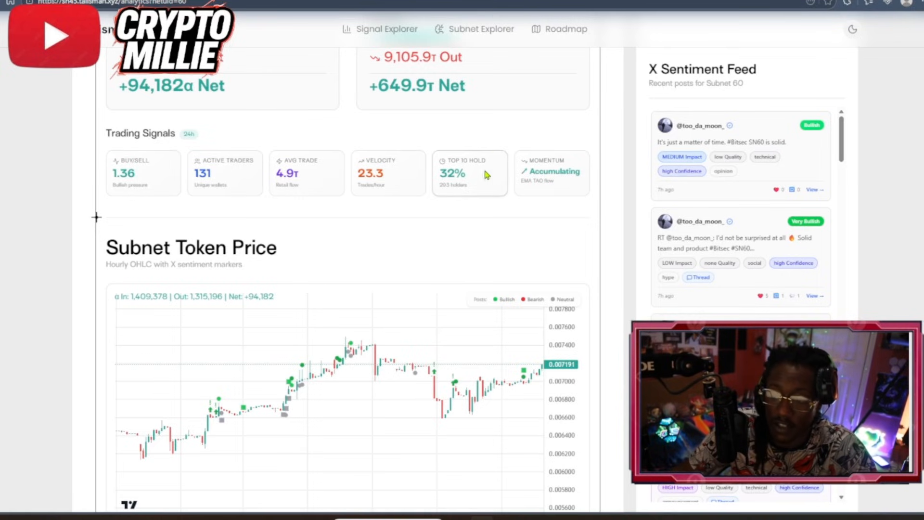
mouse_move(500, 183)
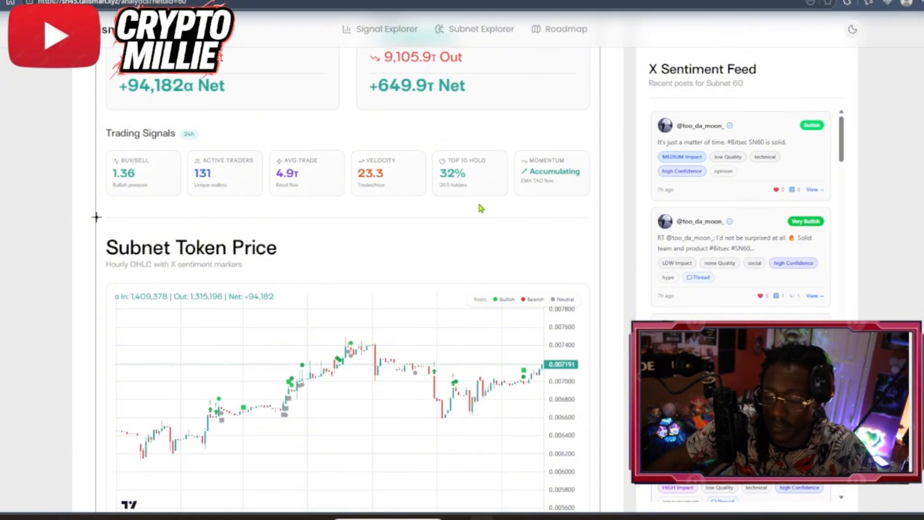
mouse_move(540, 250)
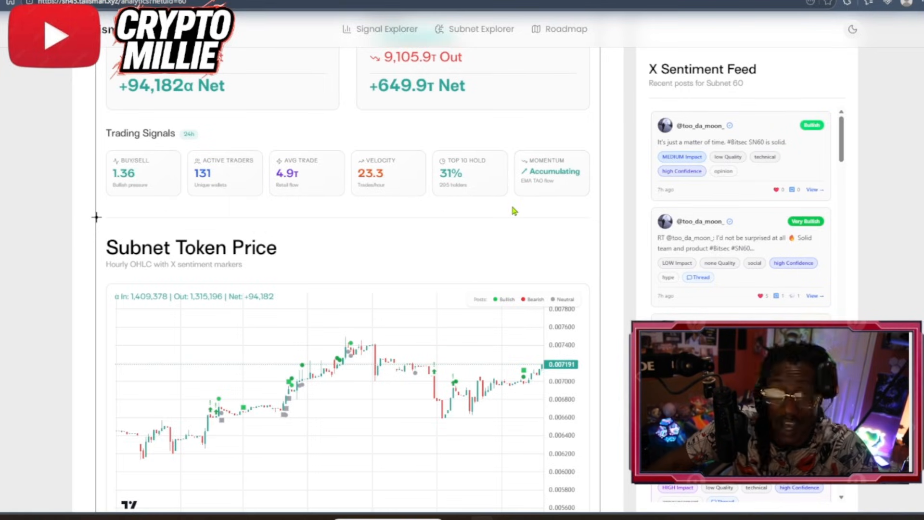
mouse_move(500, 287)
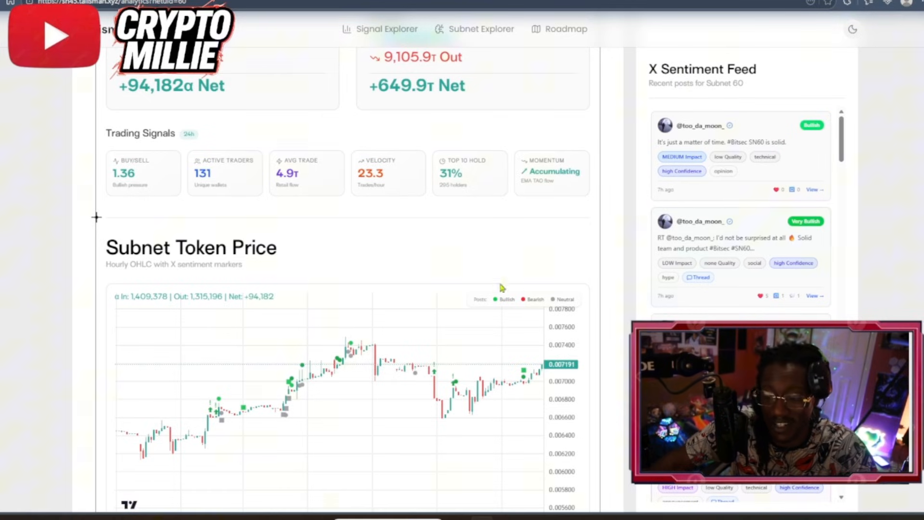
scroll("down", 3)
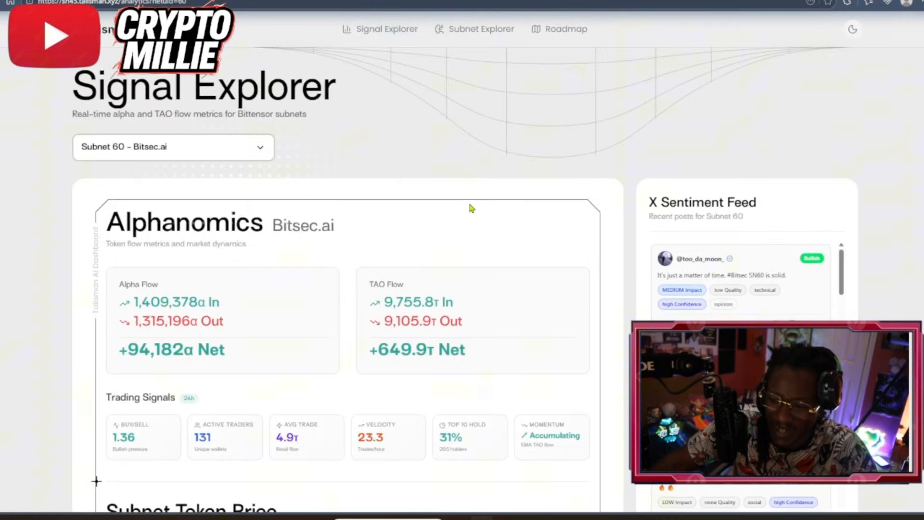
scroll("down", 3)
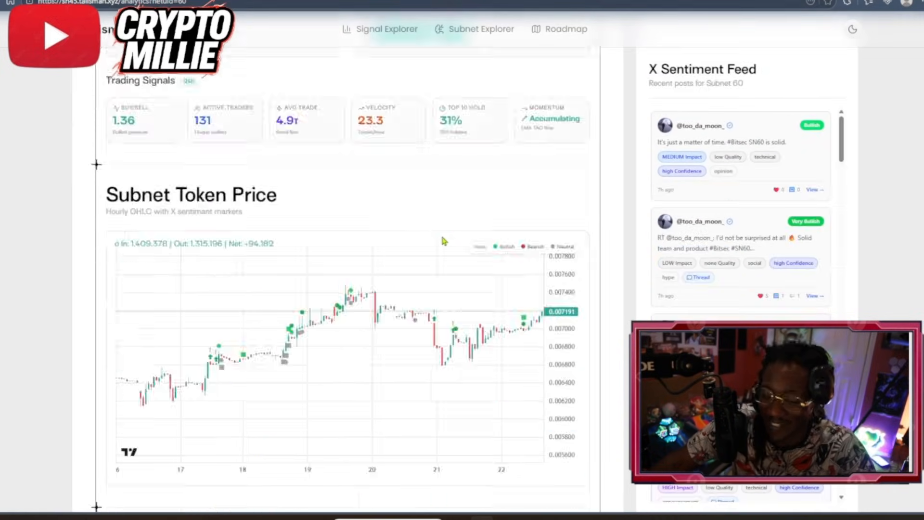
scroll("down", 3)
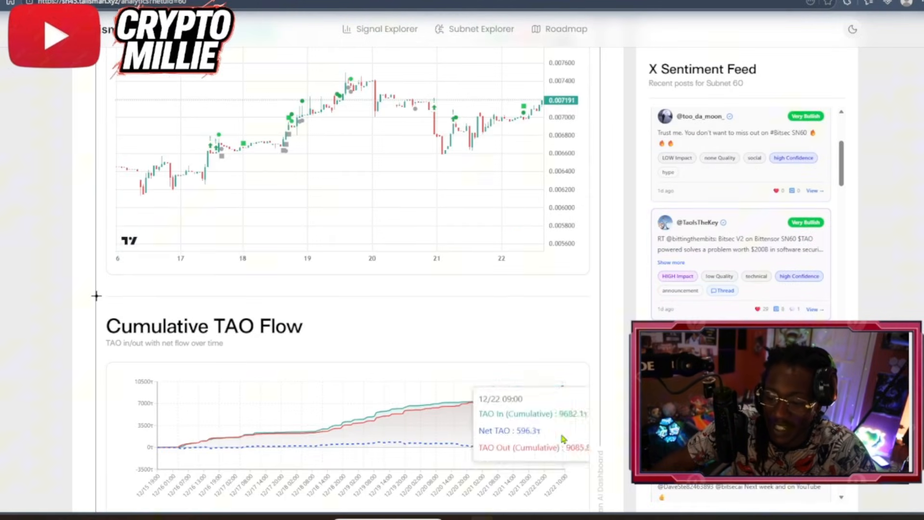
scroll("up", 3)
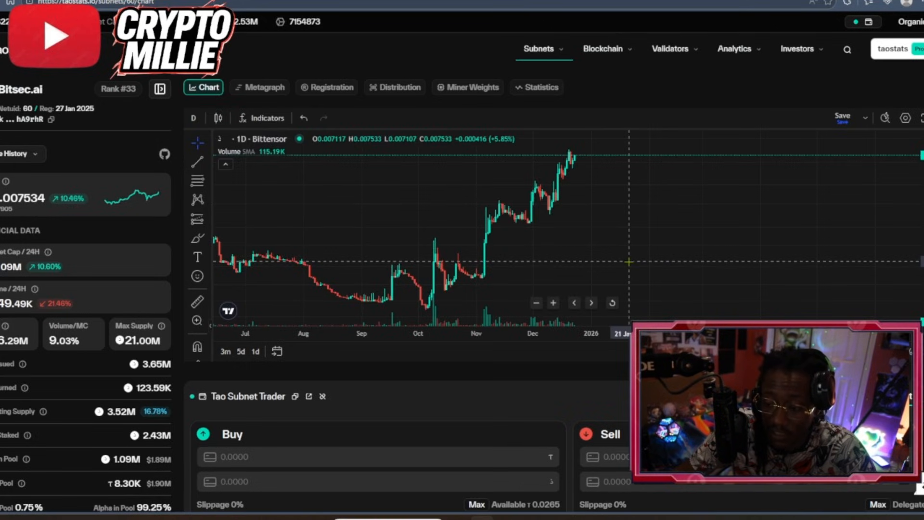
mouse_move(638, 238)
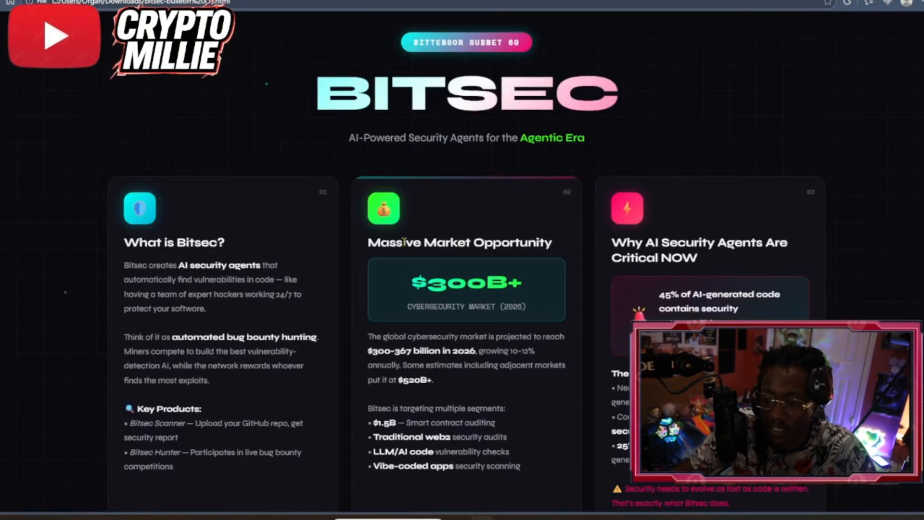
scroll("down", 3)
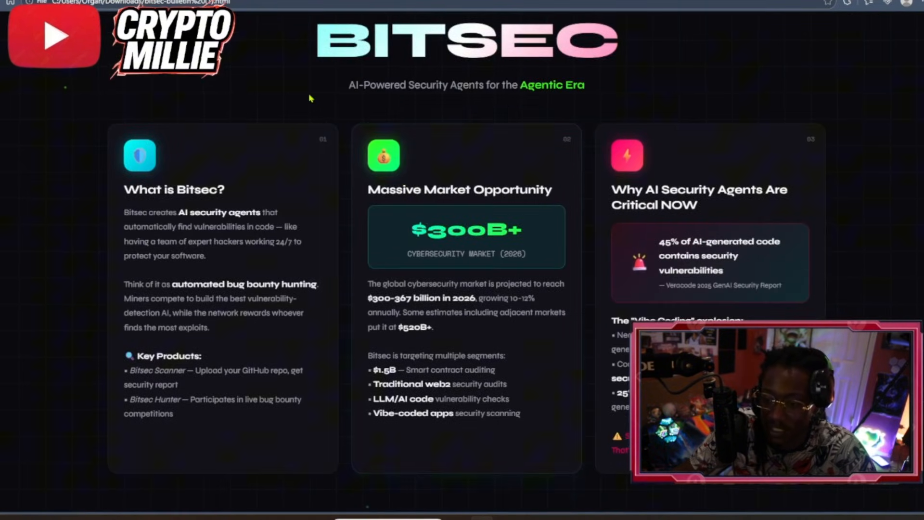
mouse_move(546, 99)
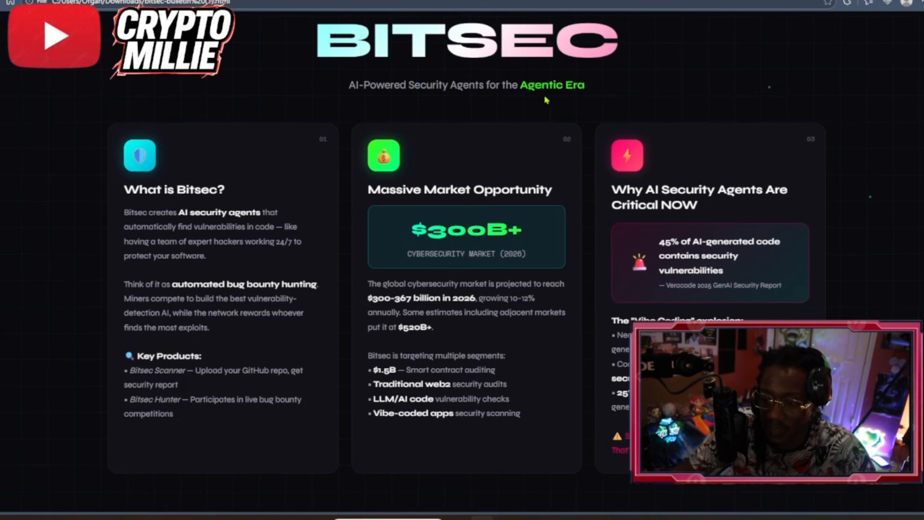
mouse_move(229, 271)
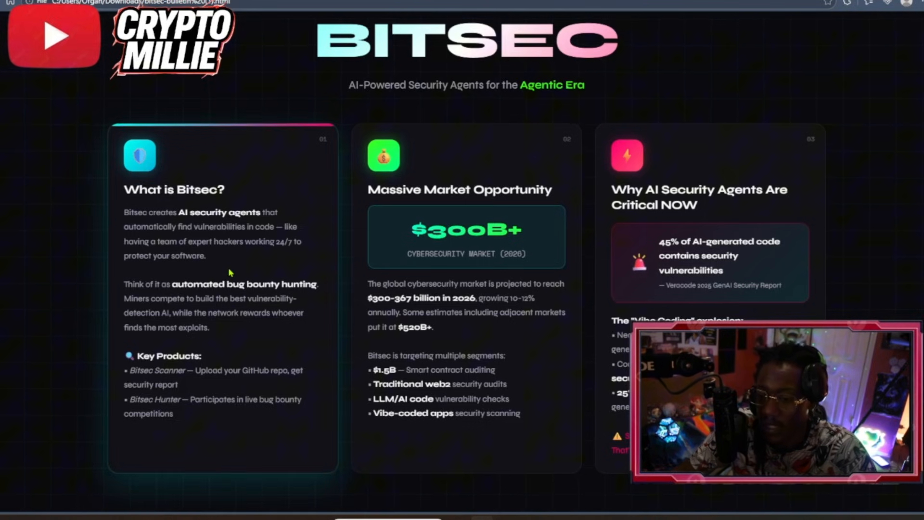
scroll("down", 3)
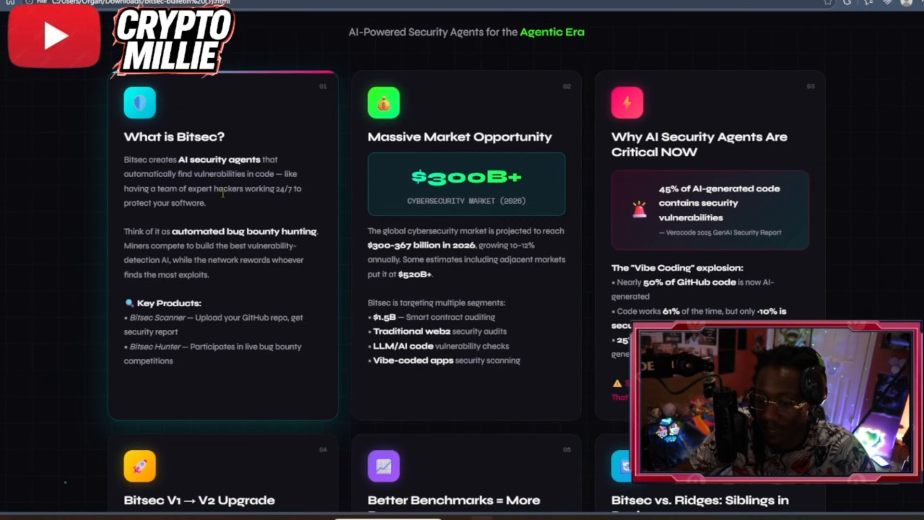
mouse_move(301, 201)
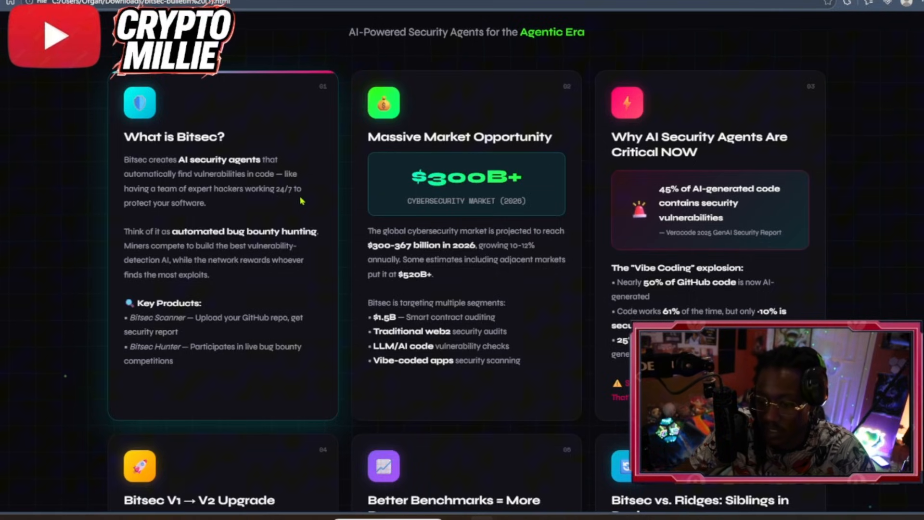
mouse_move(266, 212)
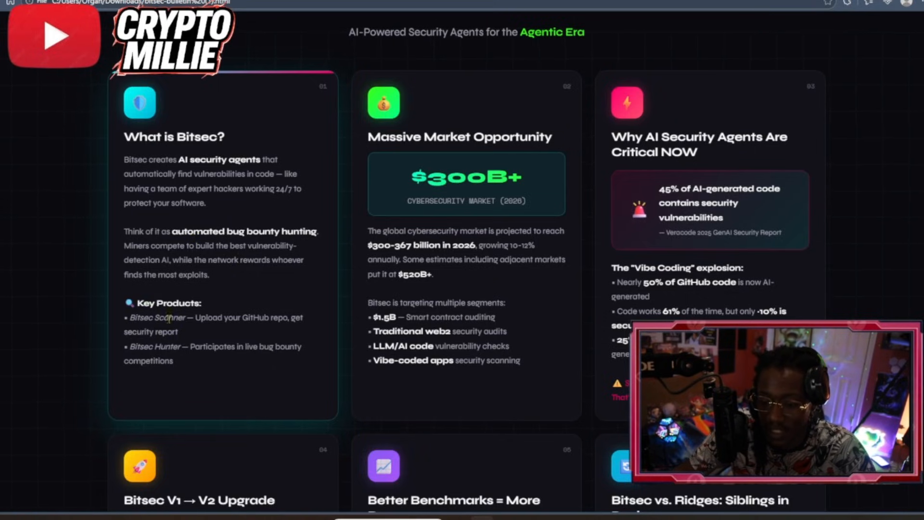
mouse_move(279, 323)
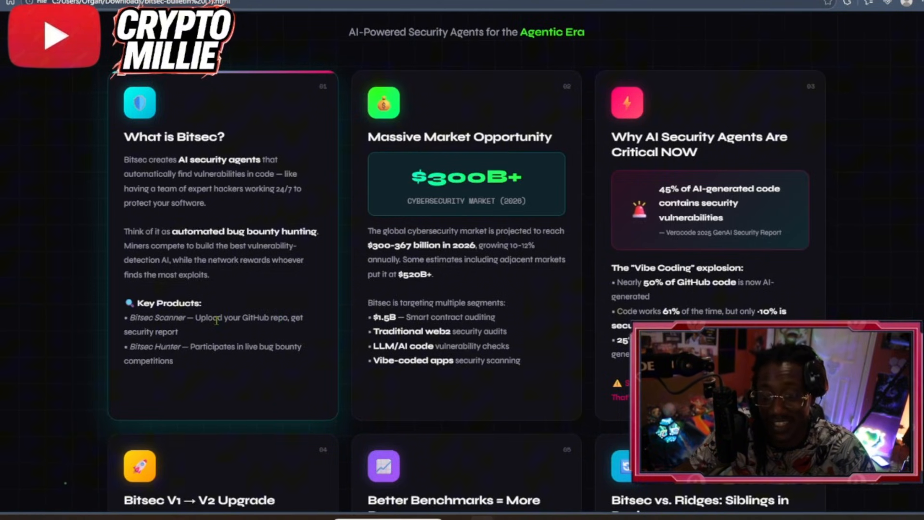
mouse_move(213, 329)
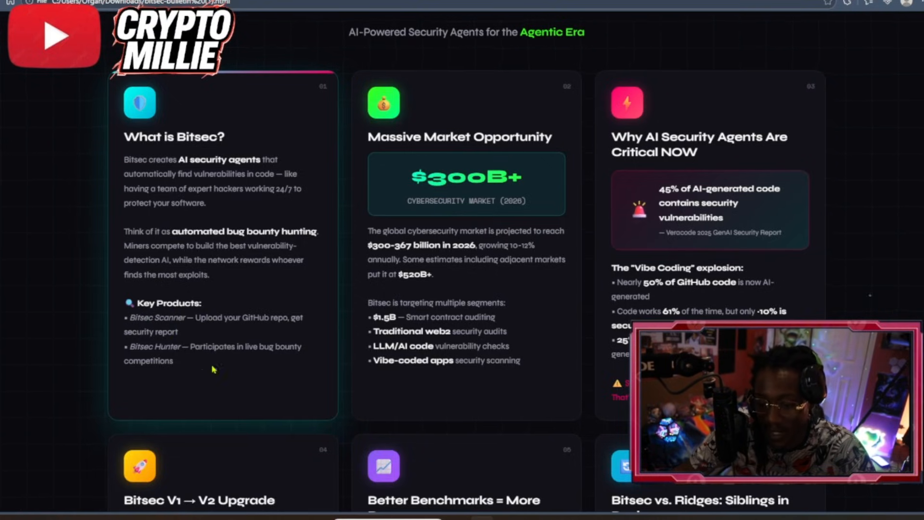
mouse_move(250, 370)
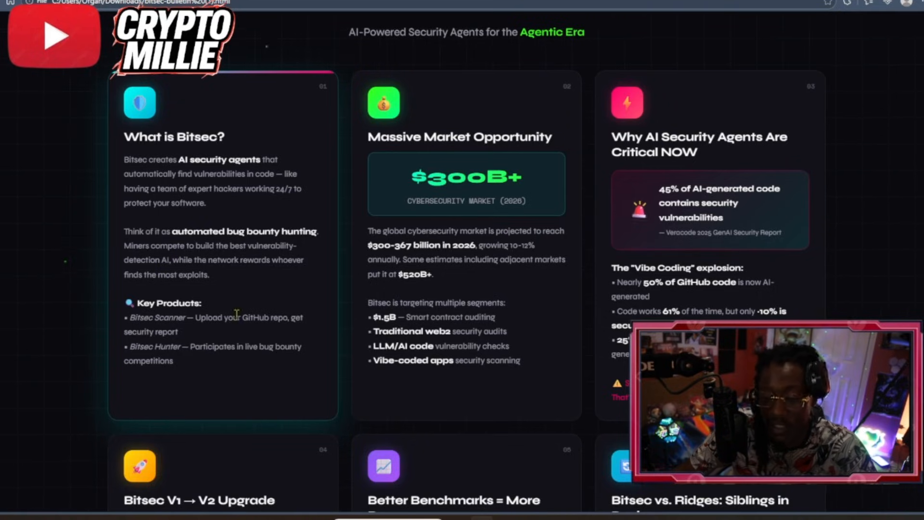
mouse_move(249, 368)
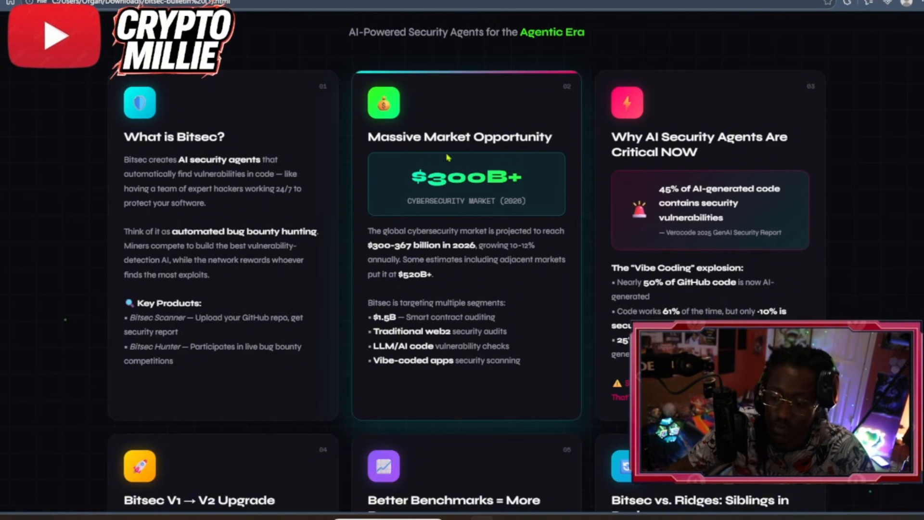
mouse_move(461, 259)
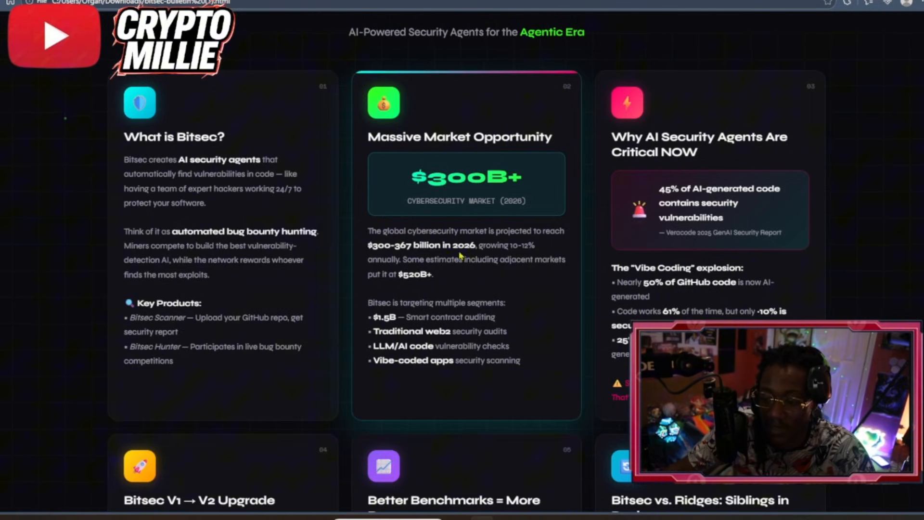
mouse_move(556, 247)
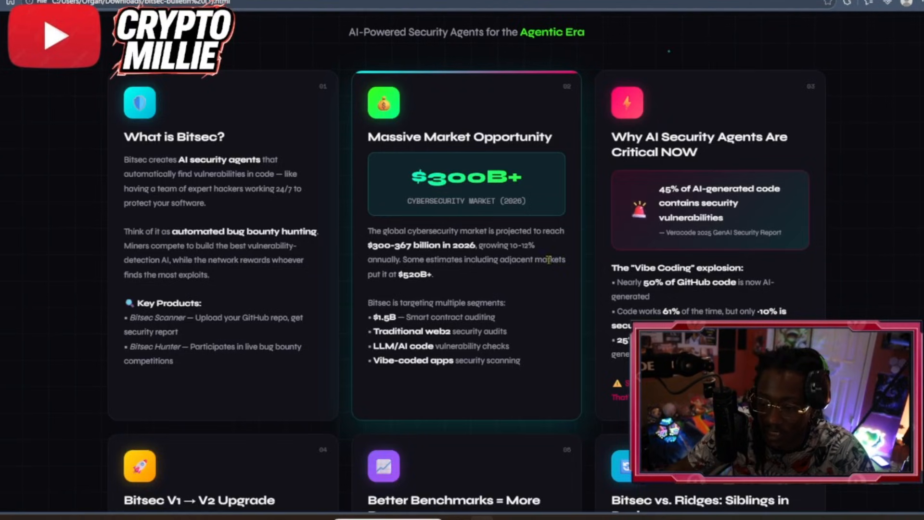
mouse_move(542, 277)
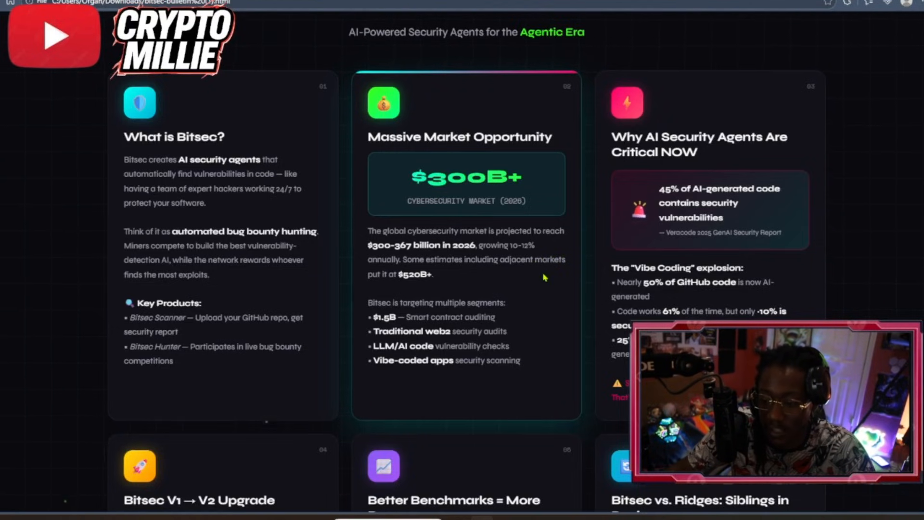